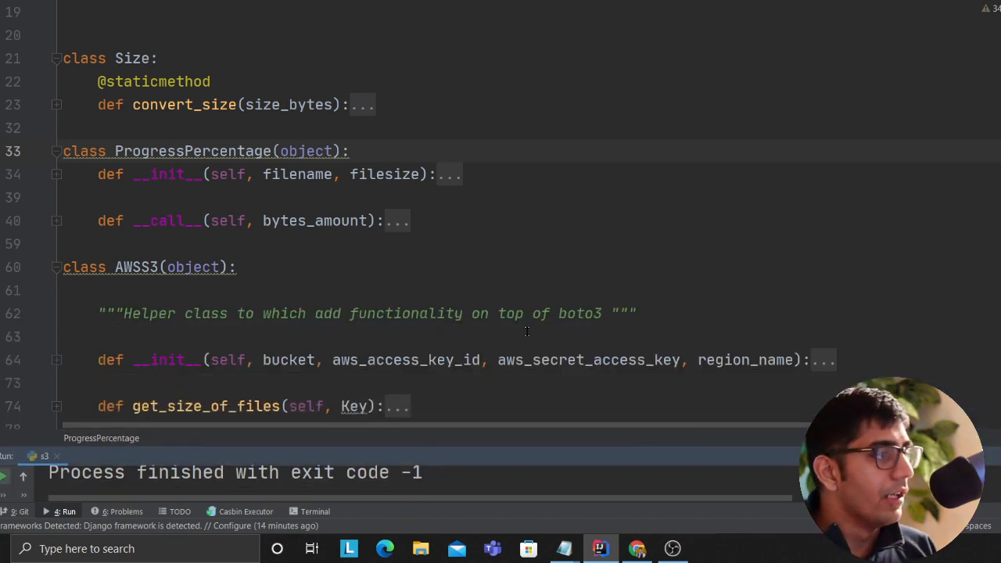
# Step: Switch to the Chrome tab with the Boto3 S3 download_file documentation
pyautogui.click(637, 548)
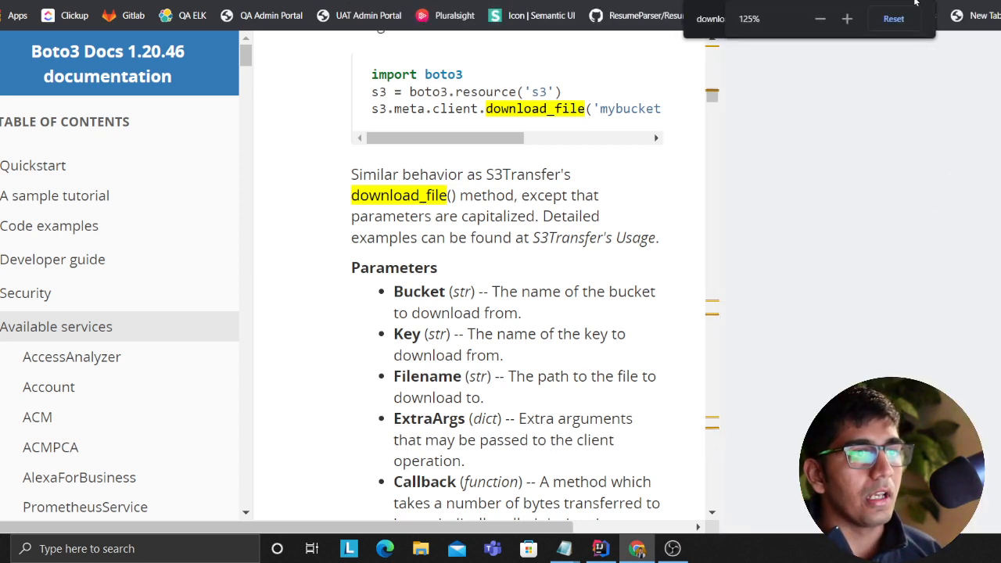
# Step: Reset the docs zoom, find download_file, and read its usage example and Filename parameter
pyautogui.click(819, 18)
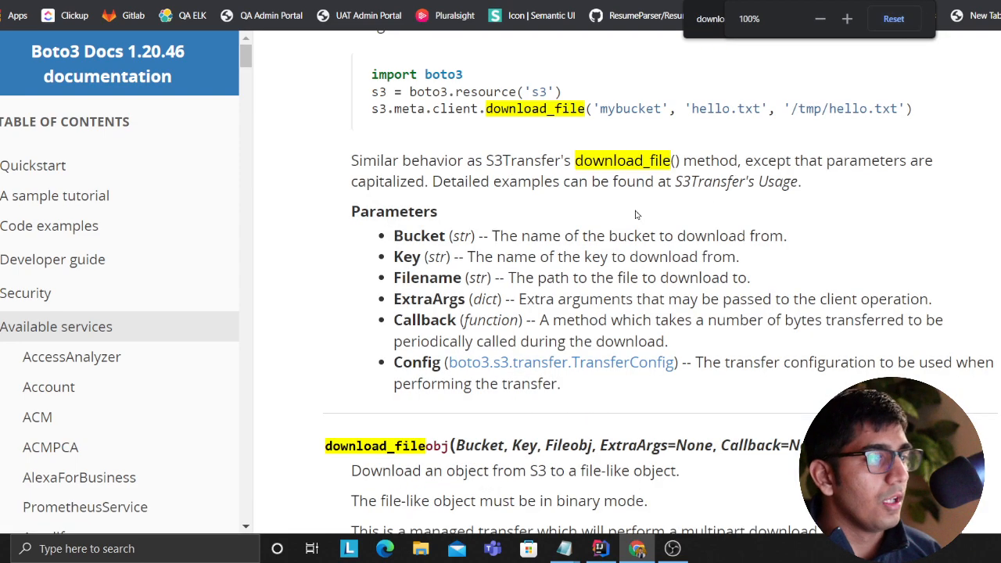
pyautogui.scroll(-3)
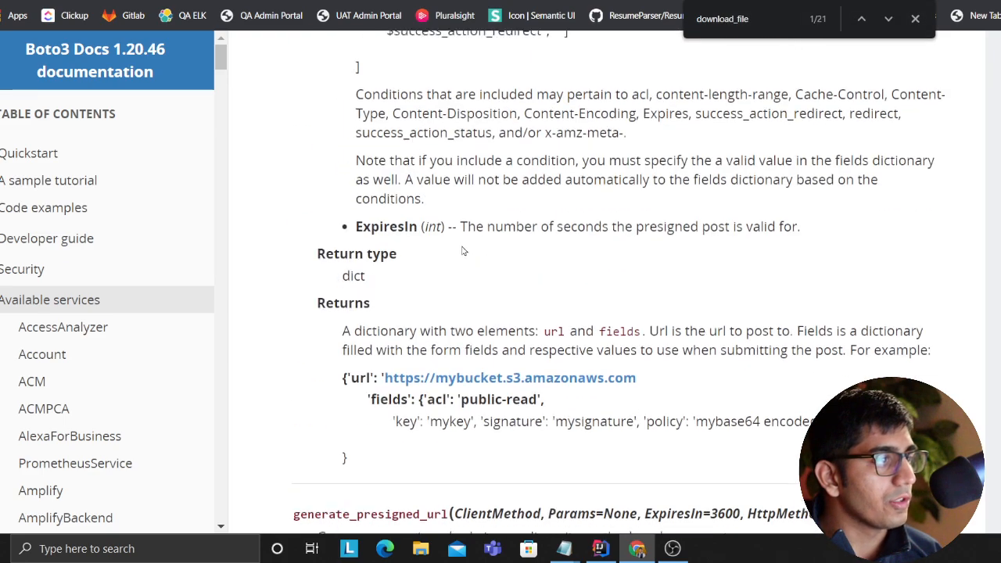
pyautogui.click(888, 18)
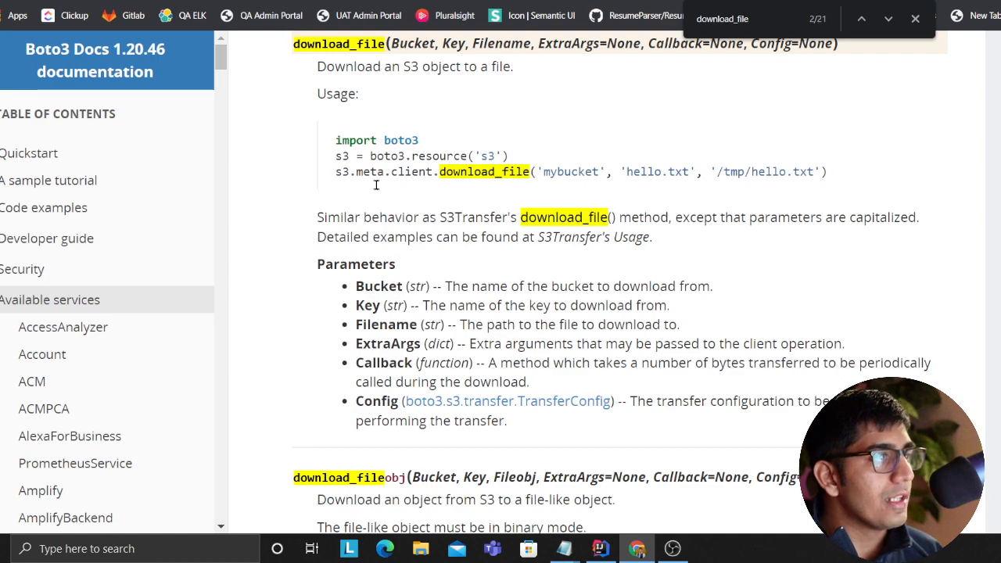
pyautogui.doubleClick(443, 156)
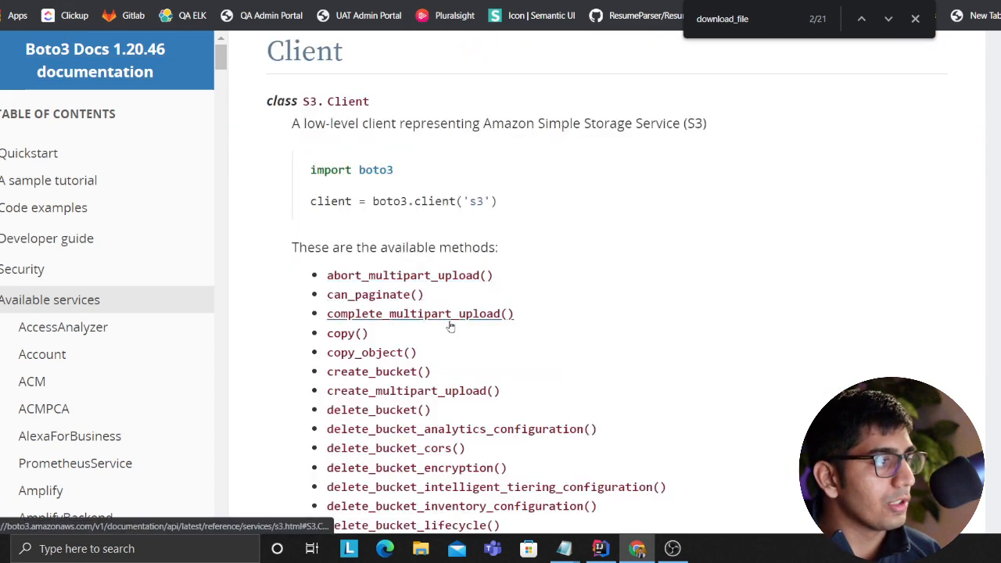
pyautogui.scroll(-3)
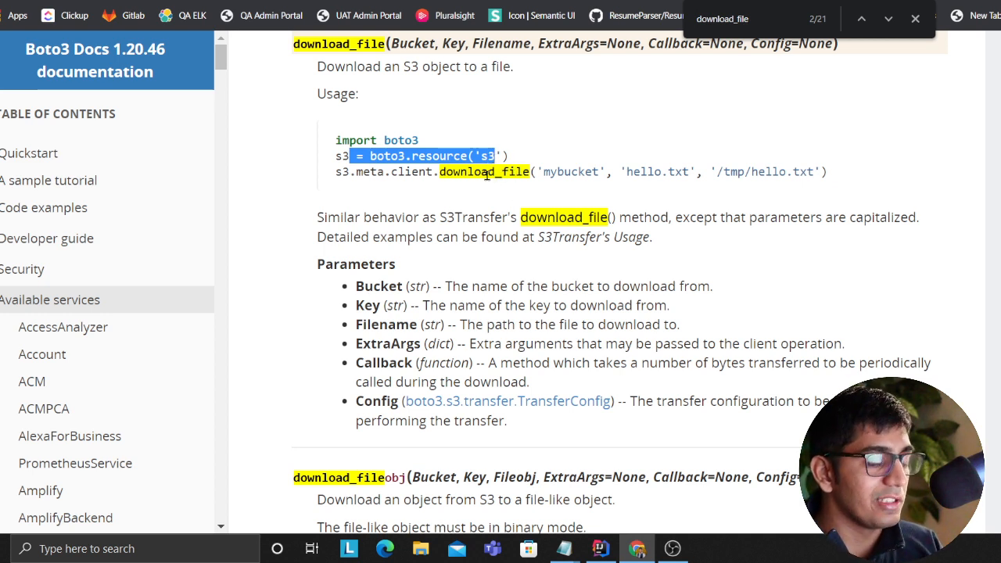
pyautogui.moveTo(506, 195)
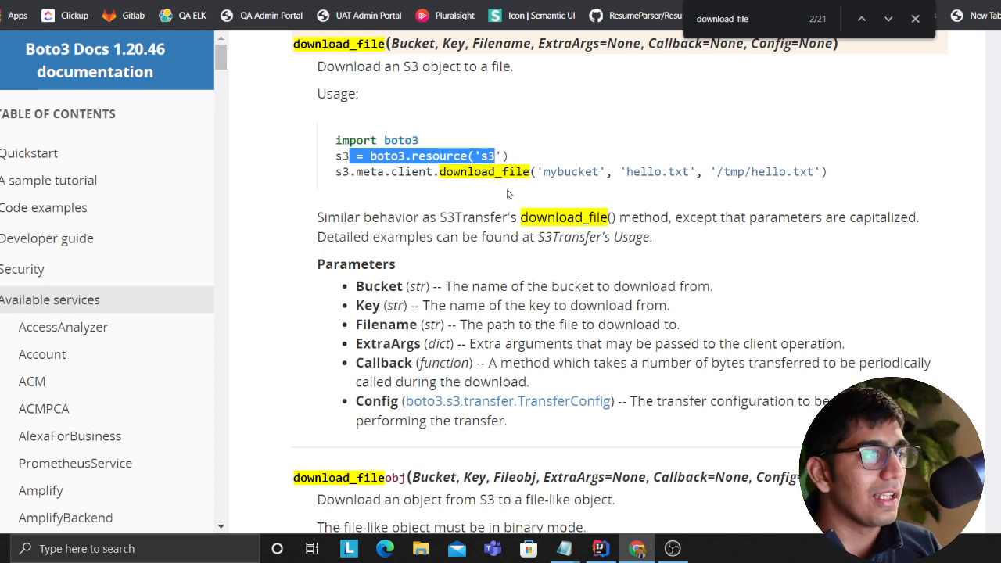
pyautogui.moveTo(366, 287)
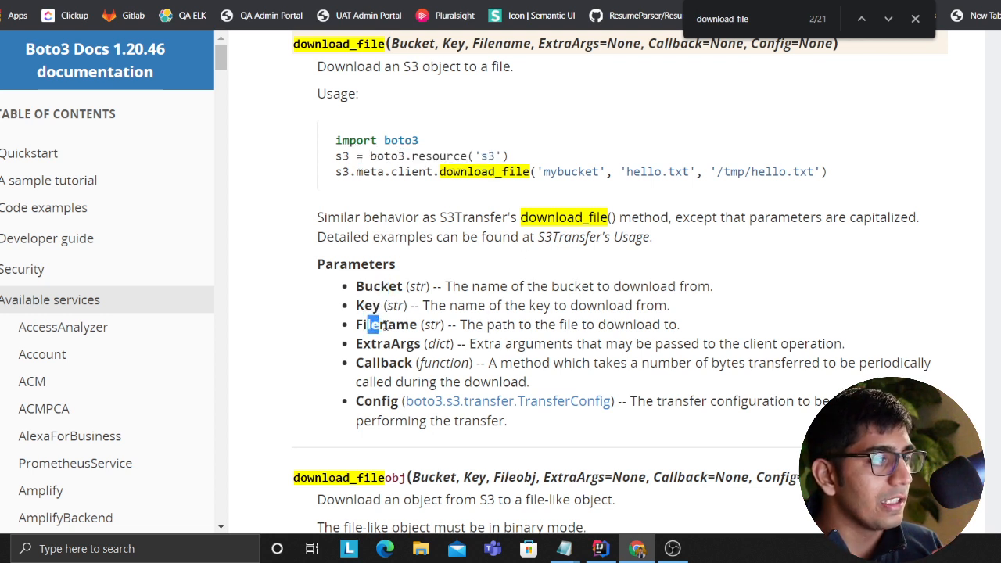
pyautogui.doubleClick(376, 401)
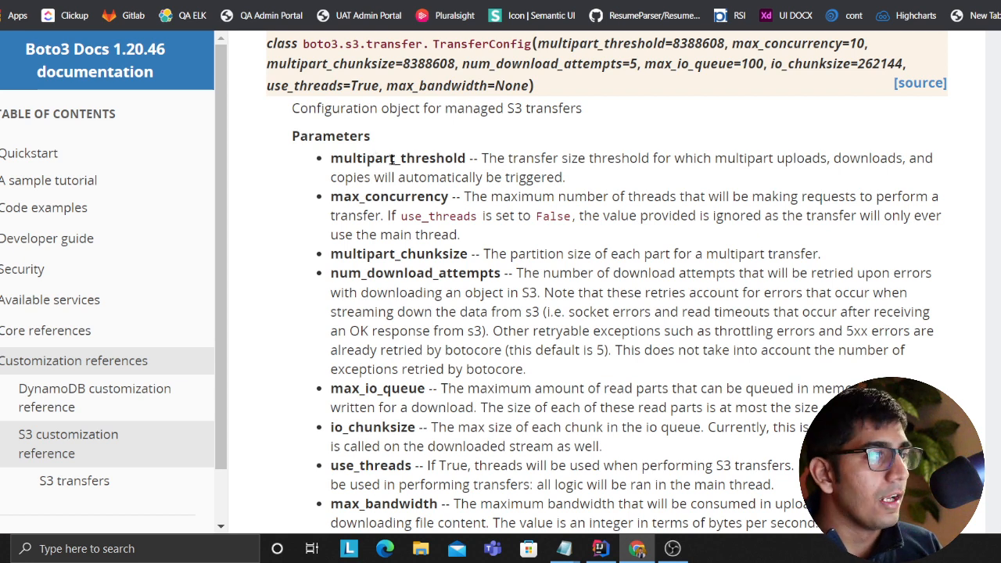
# Step: Read the max_concurrency and use_threads descriptions, then return to the PyCharm helper script
pyautogui.doubleClick(383, 197)
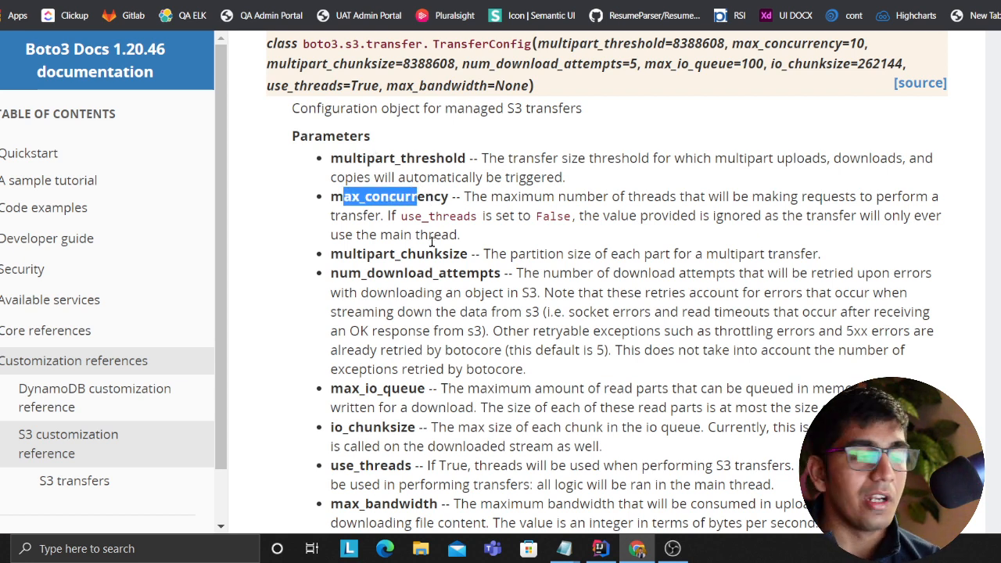
pyautogui.scroll(-3)
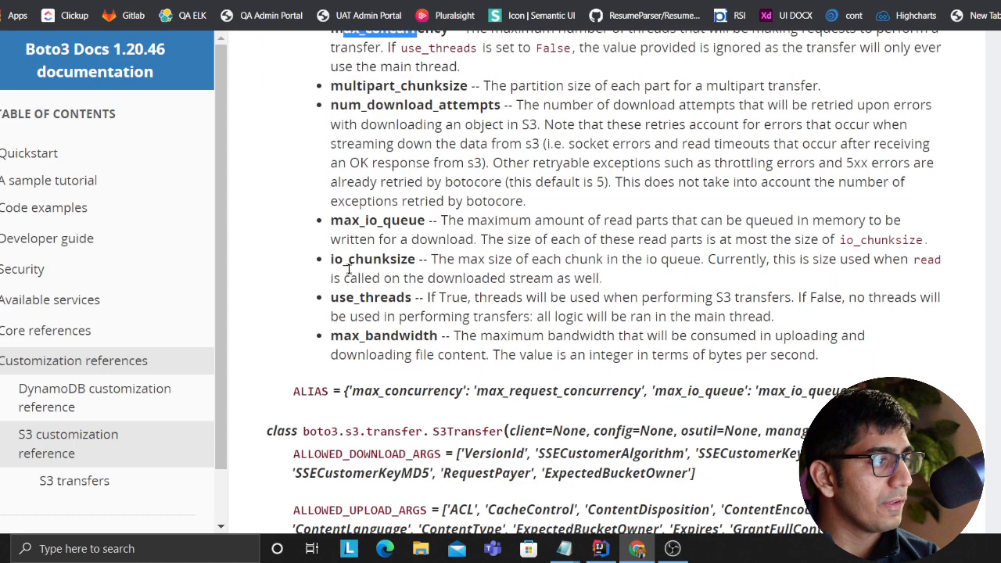
pyautogui.doubleClick(450, 297)
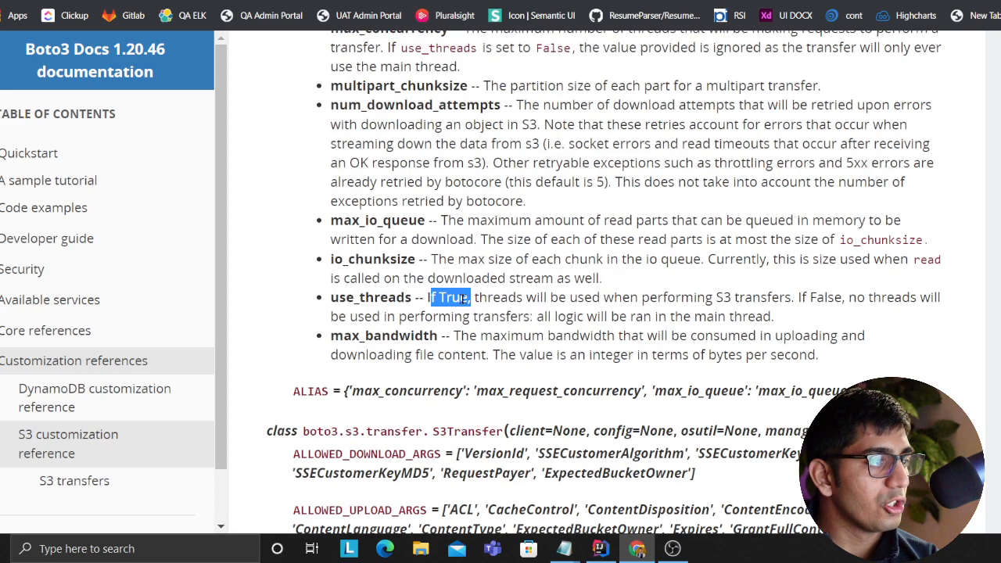
pyautogui.scroll(3)
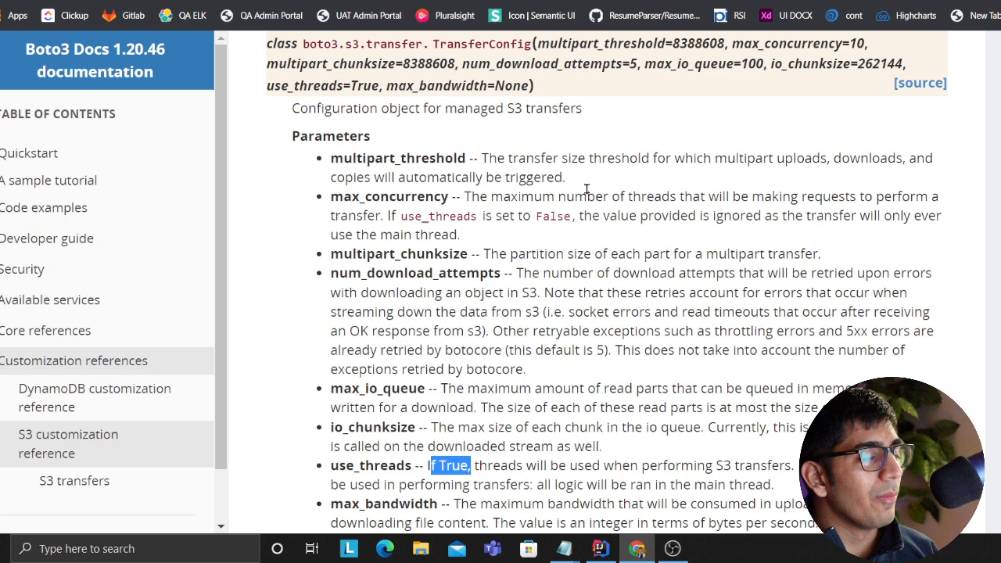
pyautogui.click(600, 548)
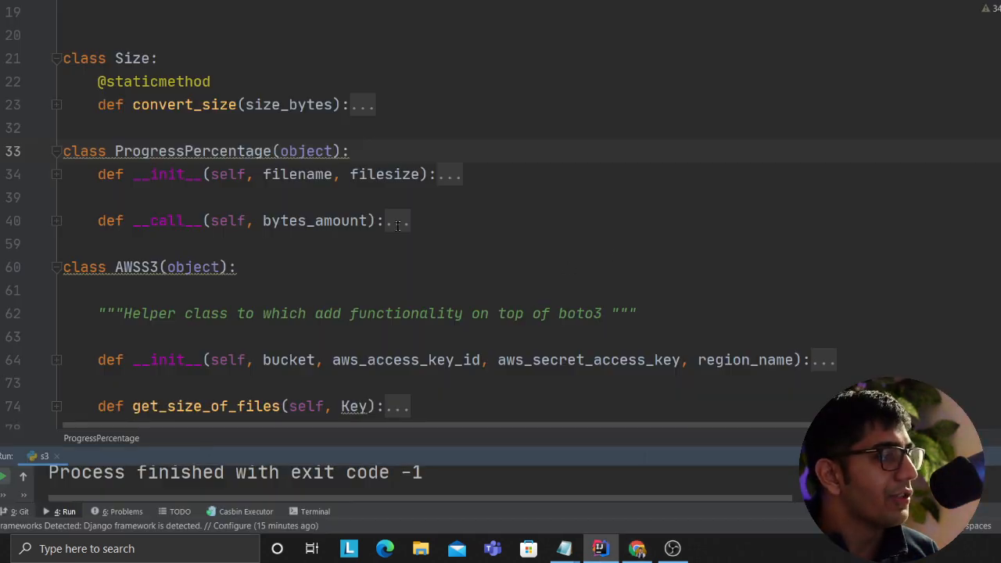
# Step: Review the folded AWSS3 methods get_size_of_files and put_files
pyautogui.scroll(-3)
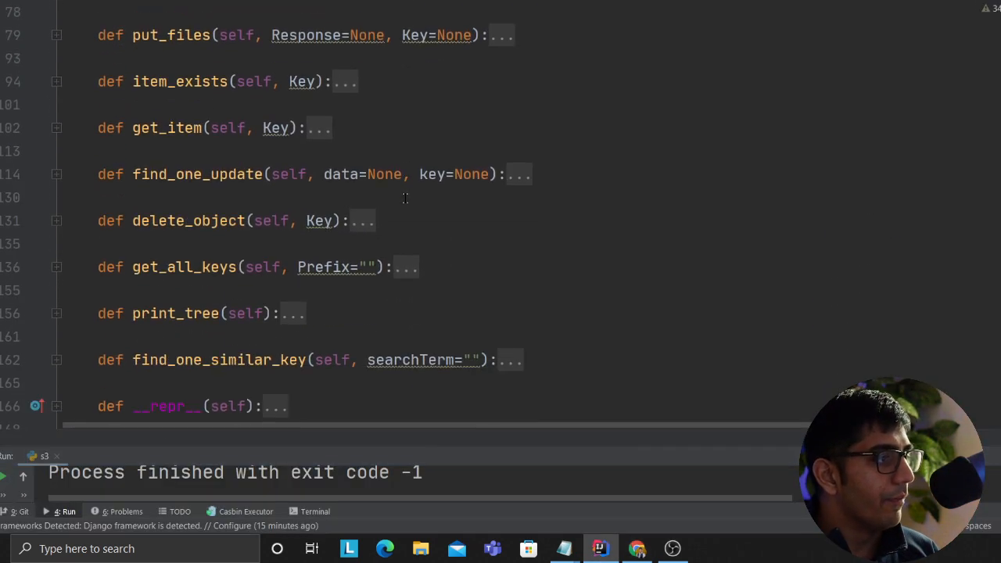
pyautogui.scroll(3)
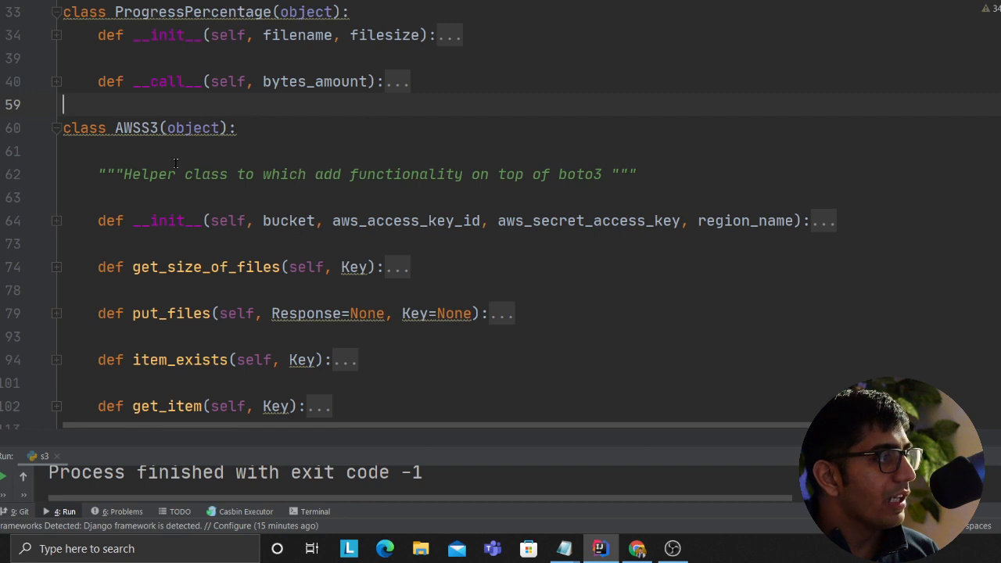
pyautogui.scroll(-3)
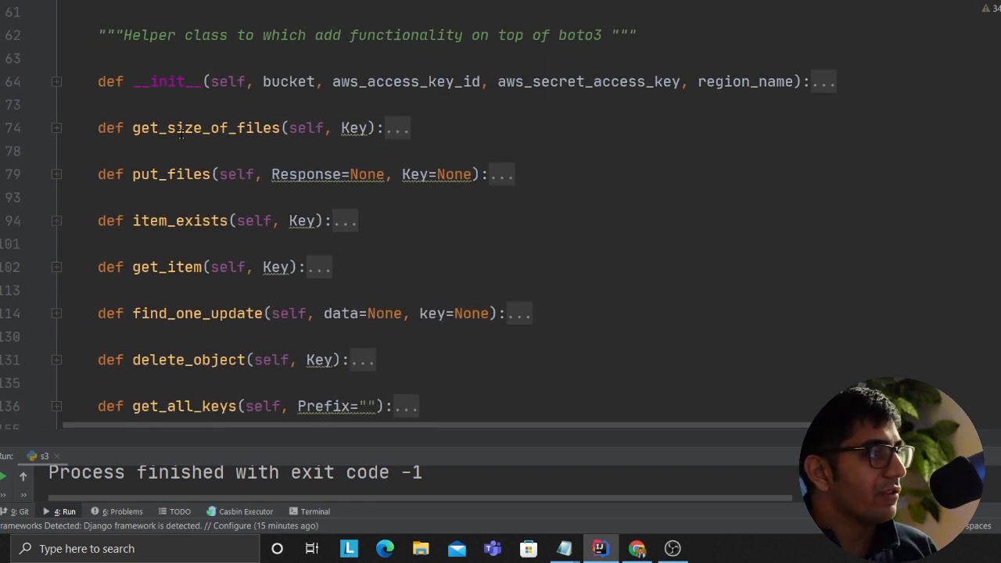
pyautogui.doubleClick(205, 127)
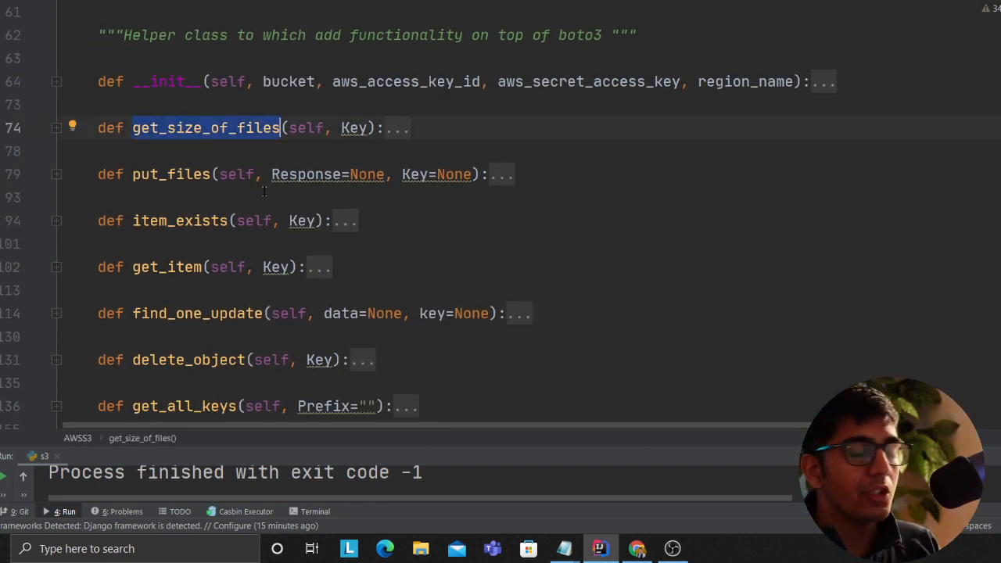
pyautogui.moveTo(327, 153)
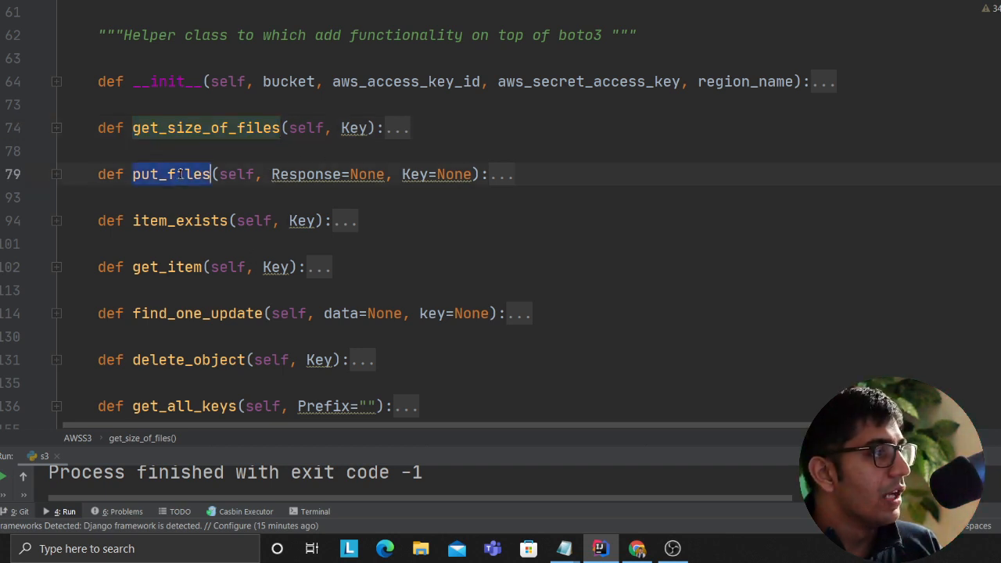
pyautogui.click(170, 174)
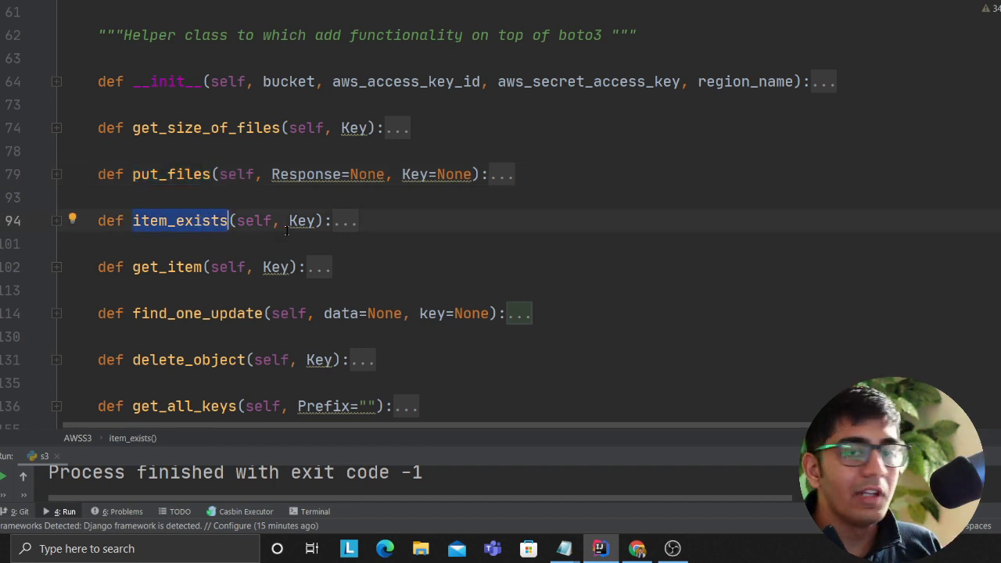
pyautogui.moveTo(215, 273)
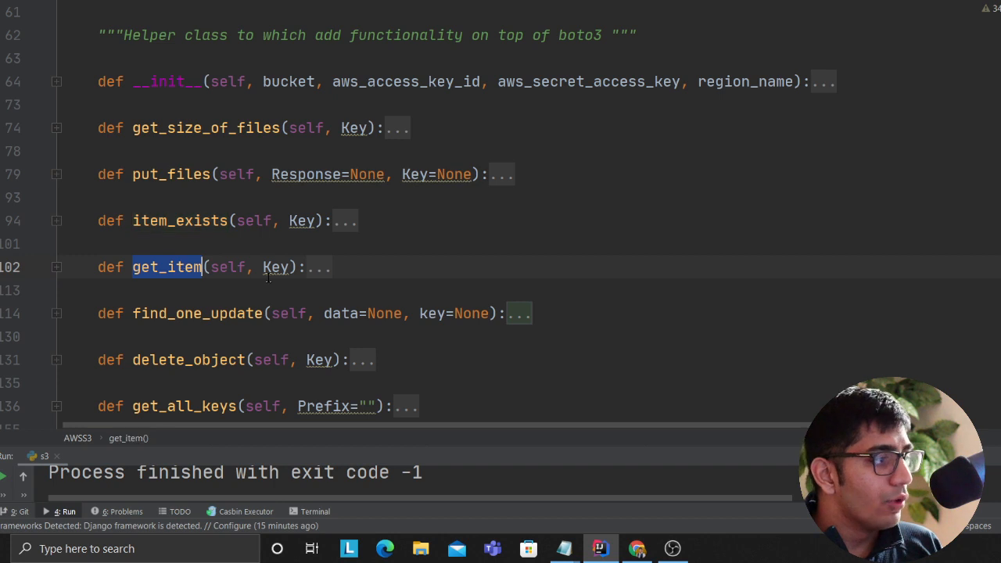
# Step: Continue reviewing the get_all_keys and print_tree methods
pyautogui.scroll(-3)
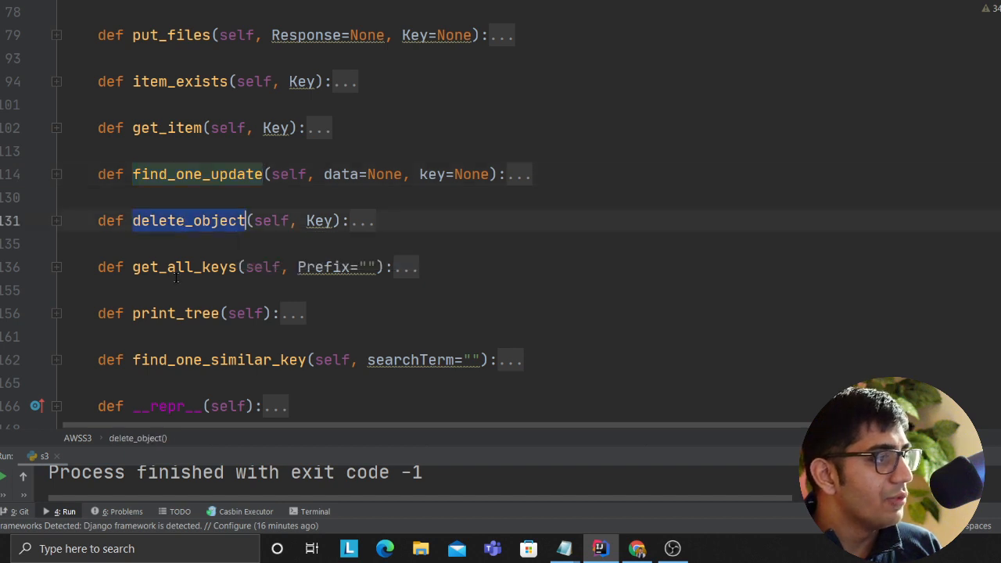
pyautogui.click(183, 267)
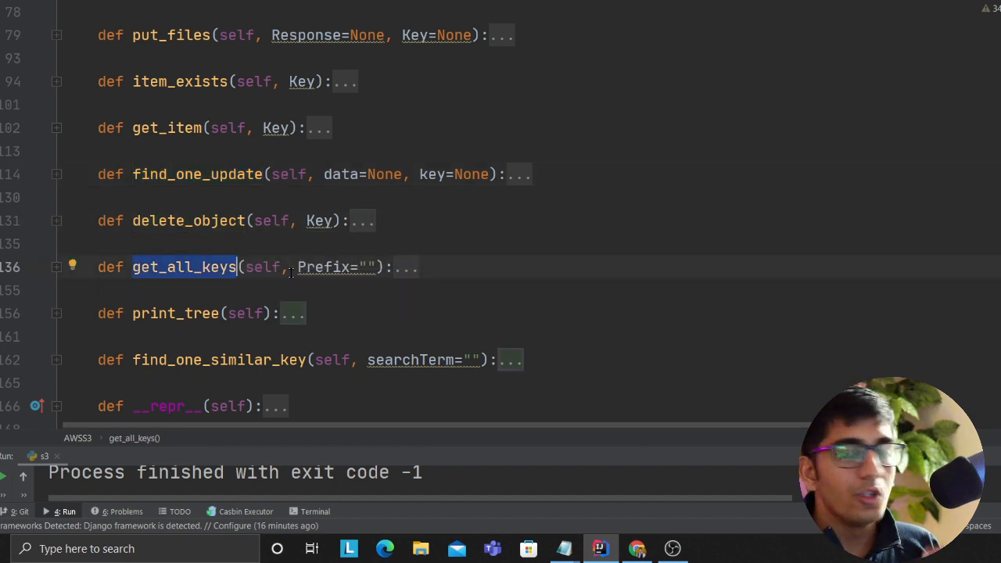
pyautogui.click(176, 312)
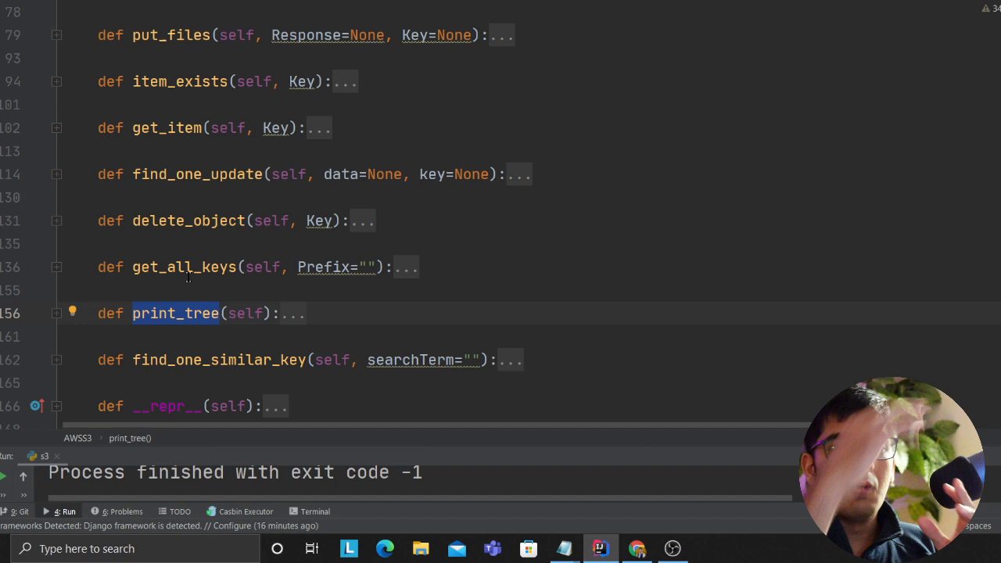
pyautogui.scroll(-3)
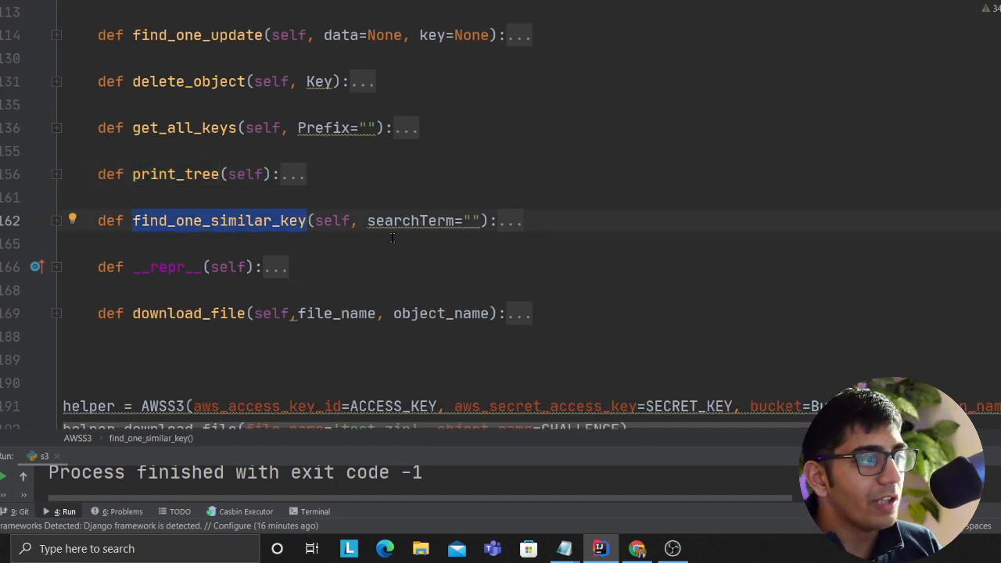
pyautogui.scroll(3)
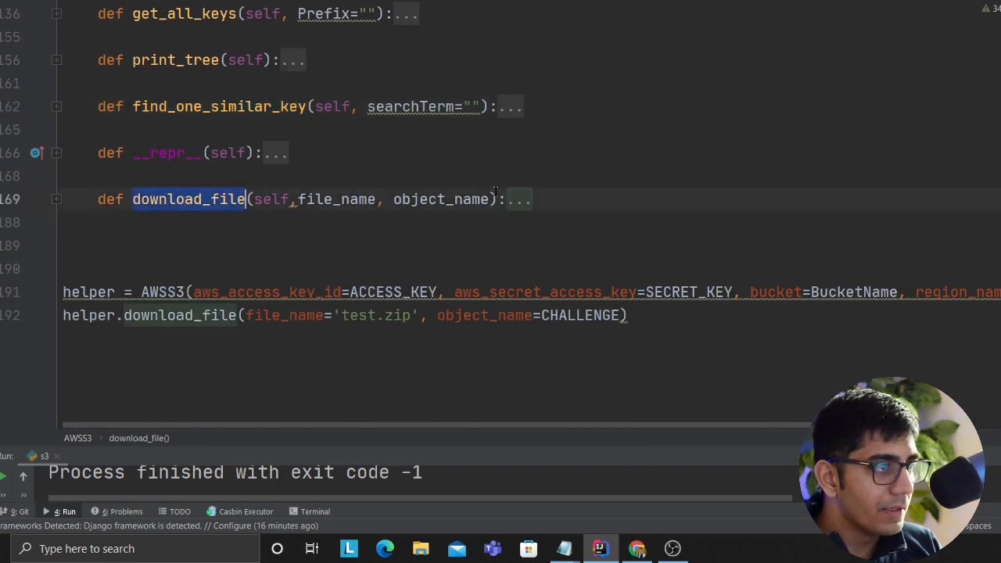
# Step: Unfold download_file and its try block showing the ten-thread TransferConfig call
pyautogui.click(57, 199)
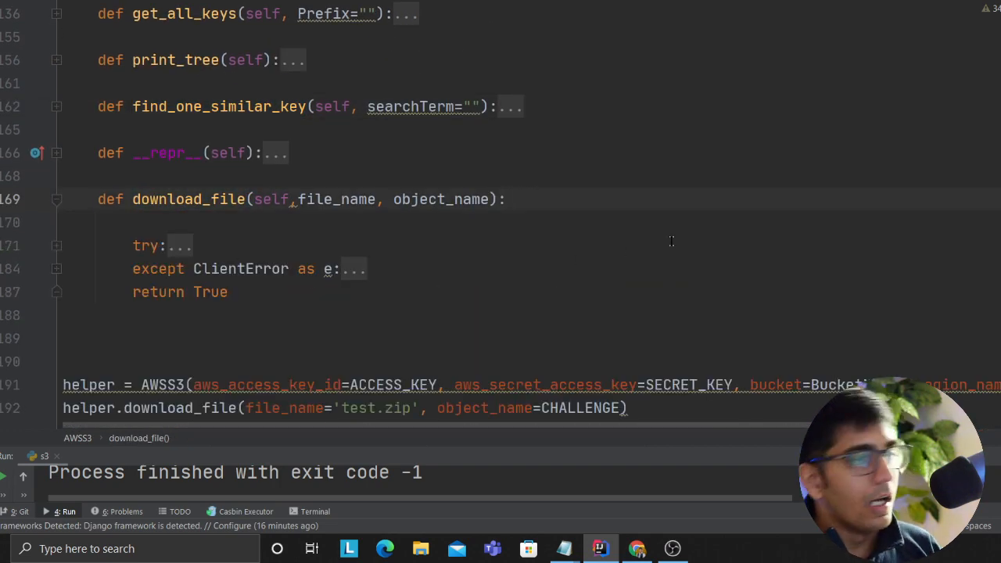
pyautogui.click(637, 549)
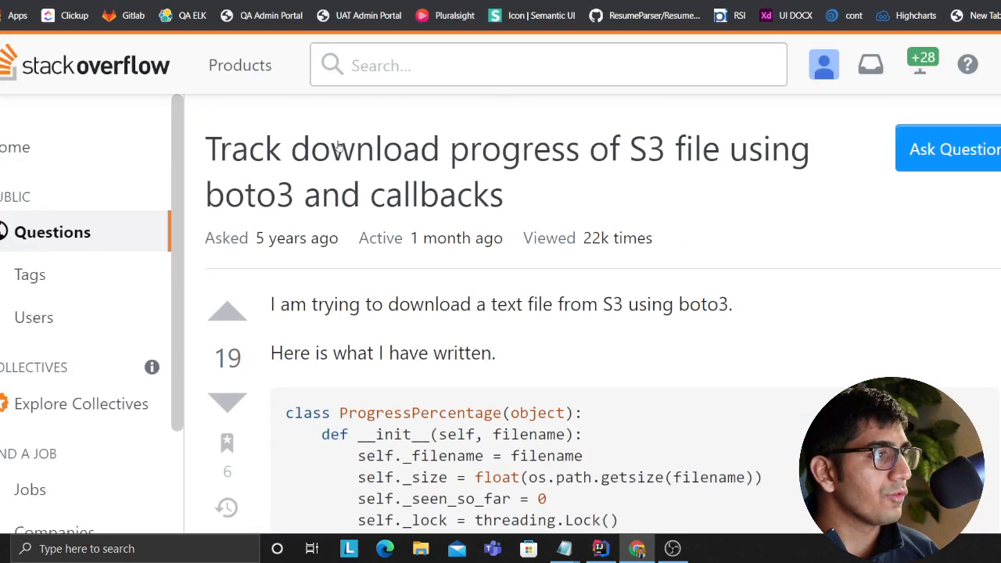
pyautogui.scroll(-3)
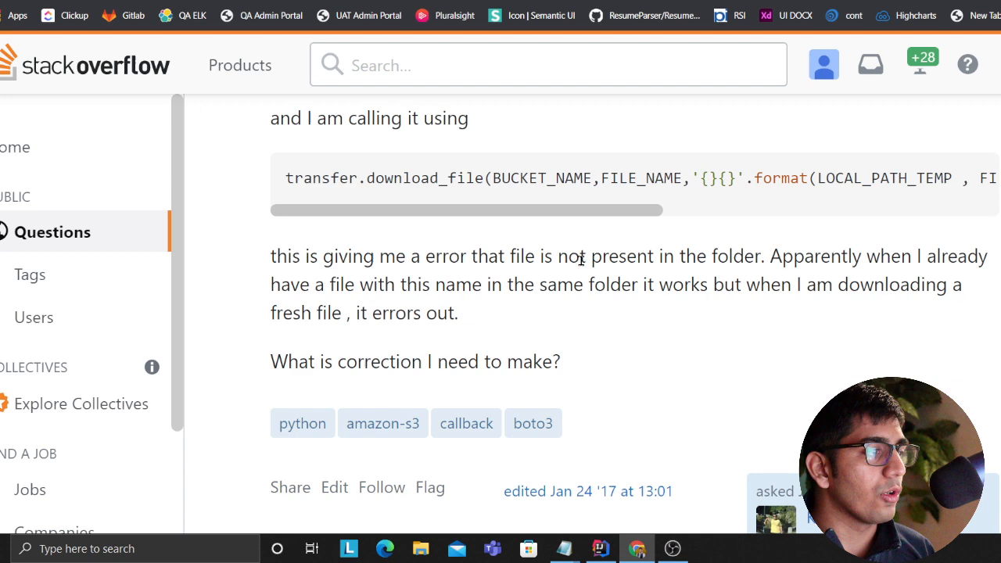
pyautogui.click(601, 548)
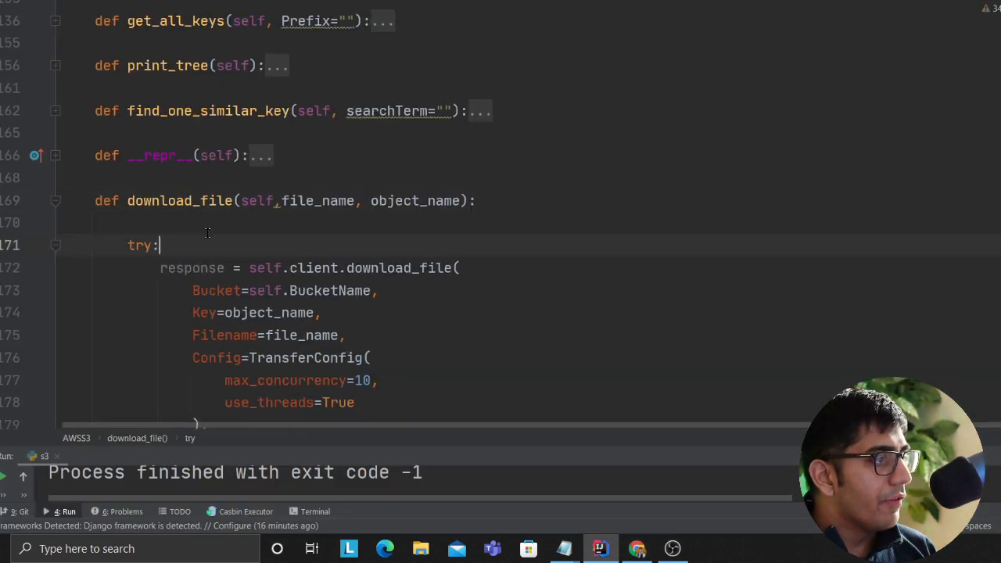
# Step: Compare against the question's ProgressPercentage code and expand the except ClientError block
pyautogui.scroll(-3)
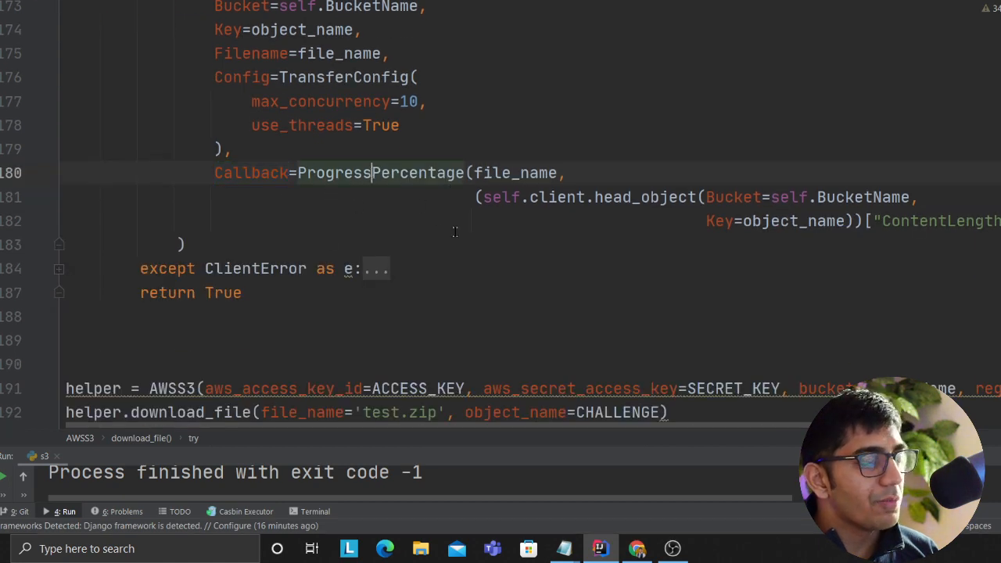
pyautogui.click(637, 548)
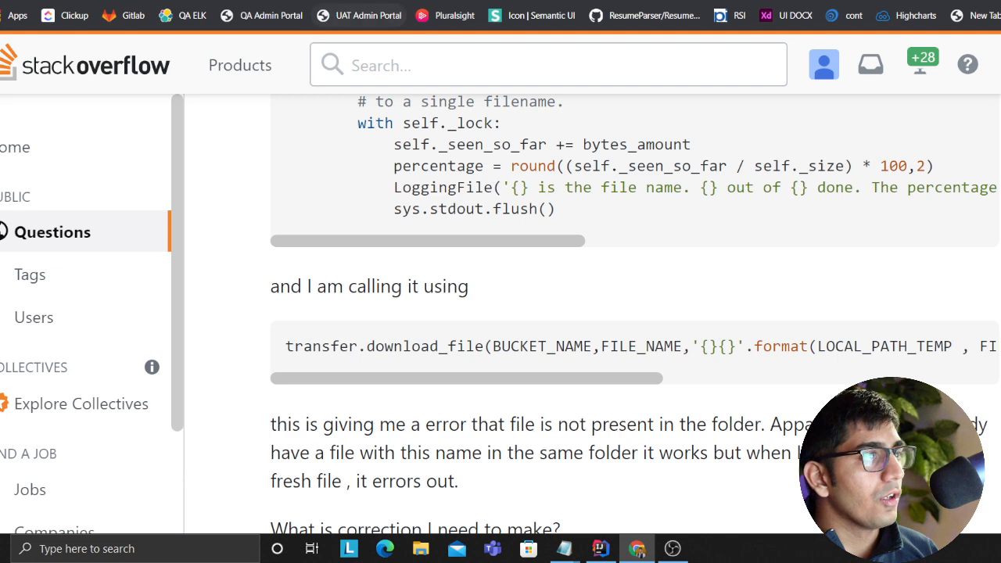
pyautogui.click(600, 548)
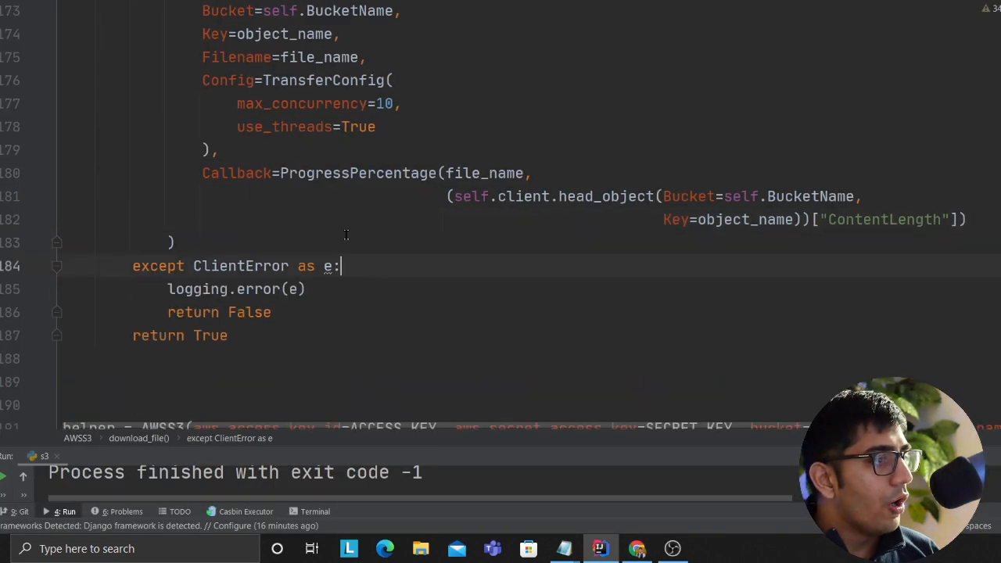
pyautogui.scroll(-3)
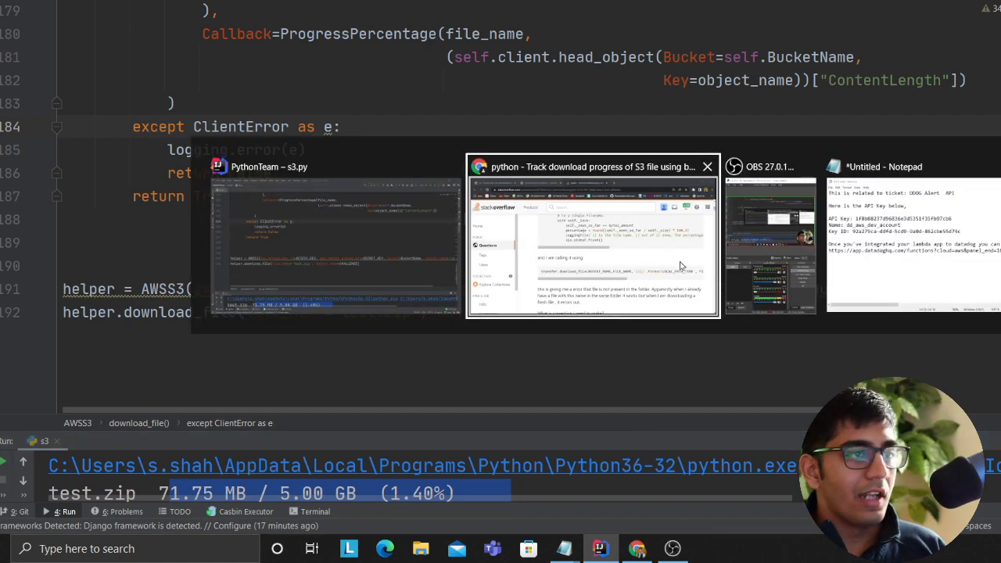
# Step: Switch to the Stack Overflow question on tracking boto3 S3 download progress
pyautogui.click(592, 234)
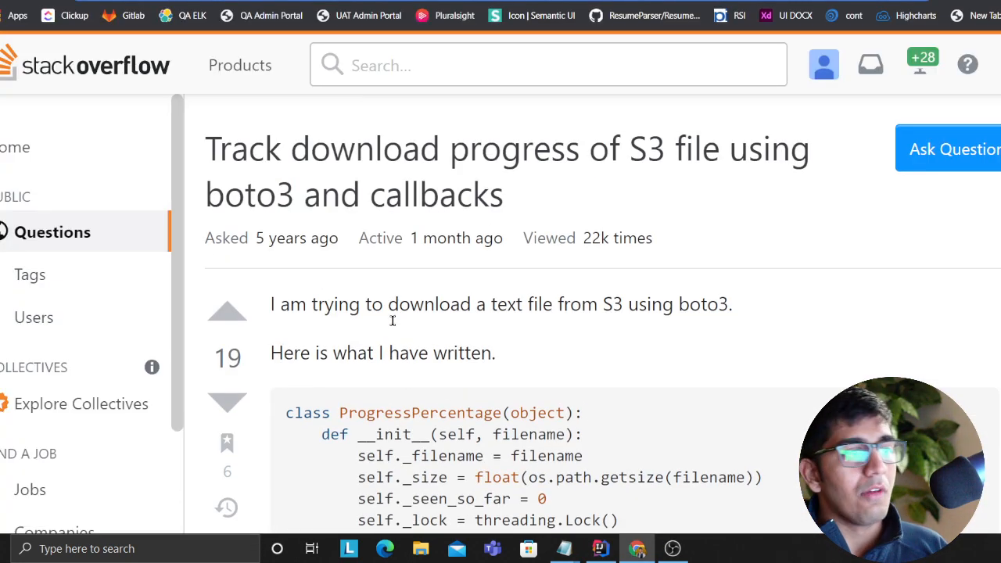
pyautogui.moveTo(394, 332)
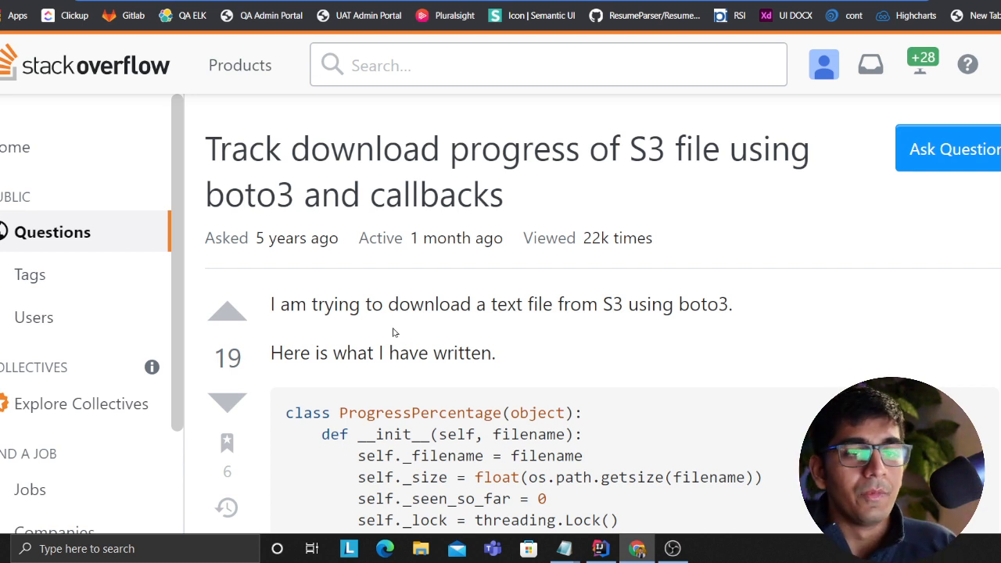
pyautogui.moveTo(376, 212)
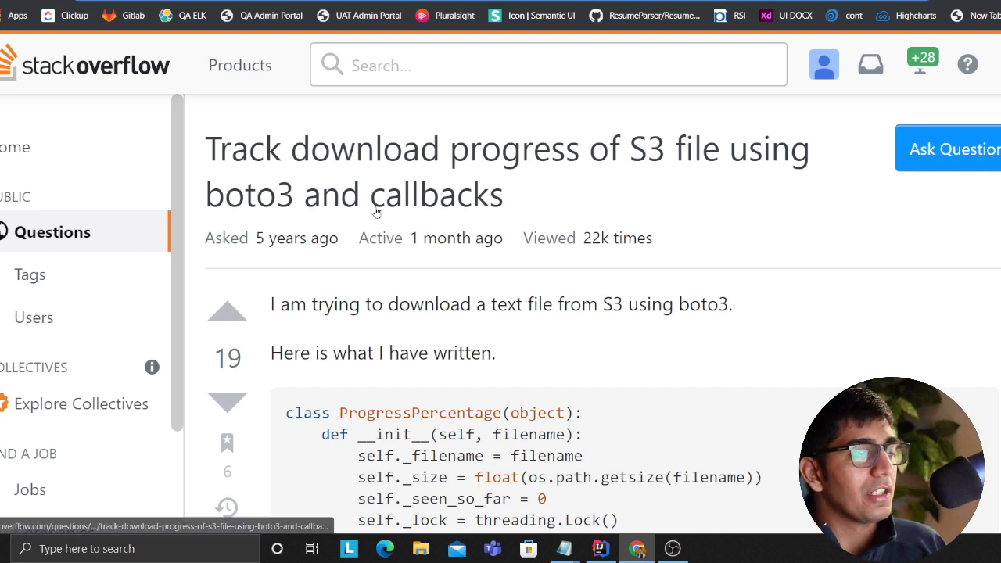
pyautogui.moveTo(428, 286)
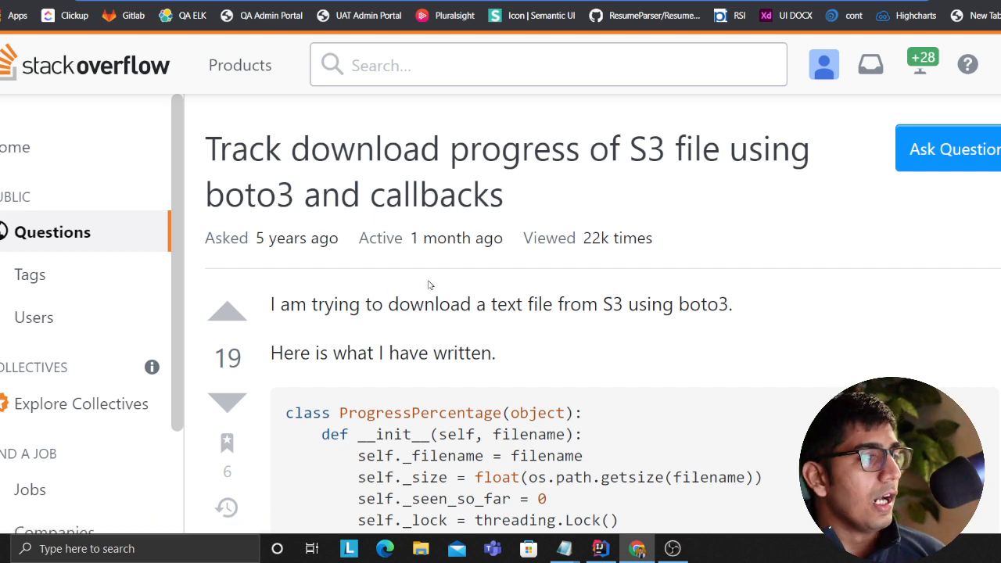